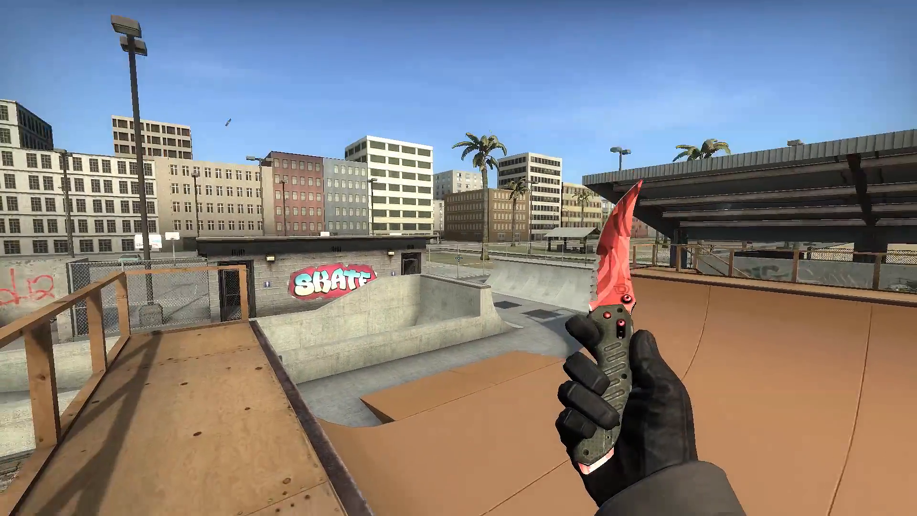
Step: Bring up the developer console and begin a play command
{"action": "key", "text": "`"}
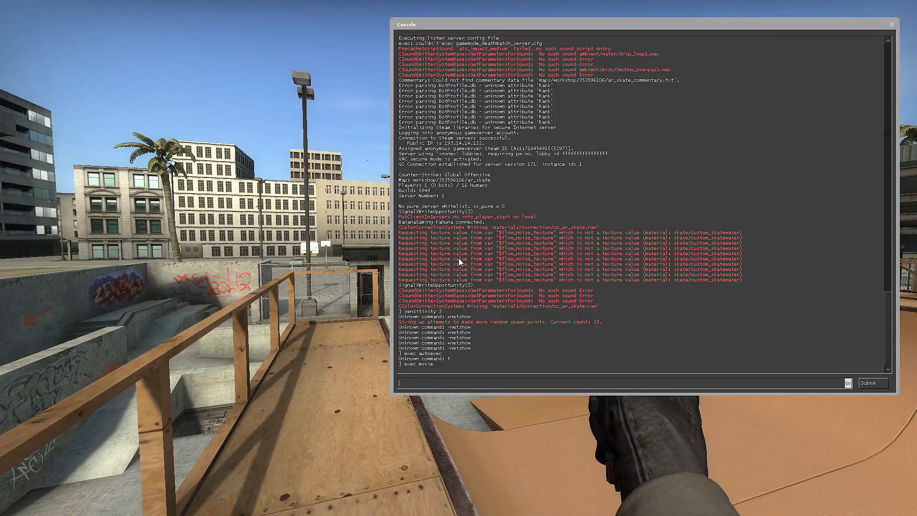
{"action": "type", "text": "play"}
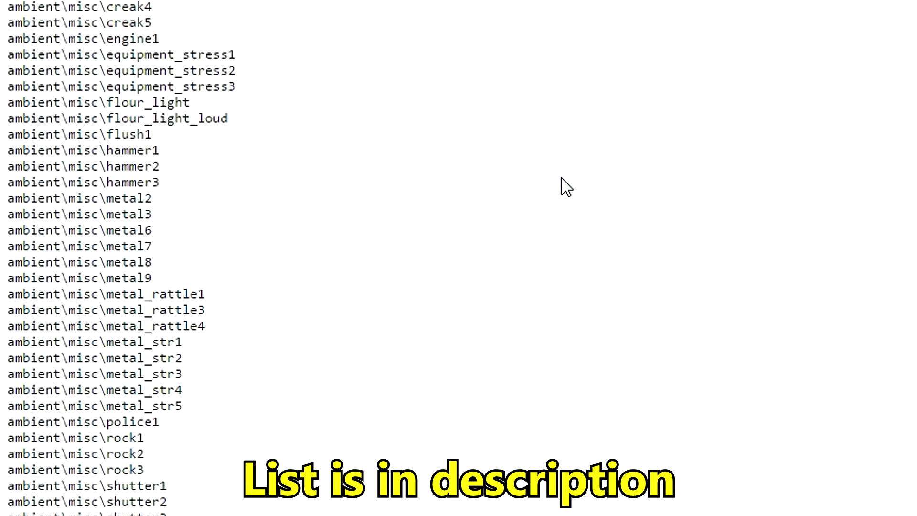
Step: Select and copy the ambient\creatures\chicken_panic_01 sound path from the Notepad list
{"action": "scroll", "scroll_direction": "down", "scroll_amount": 3}
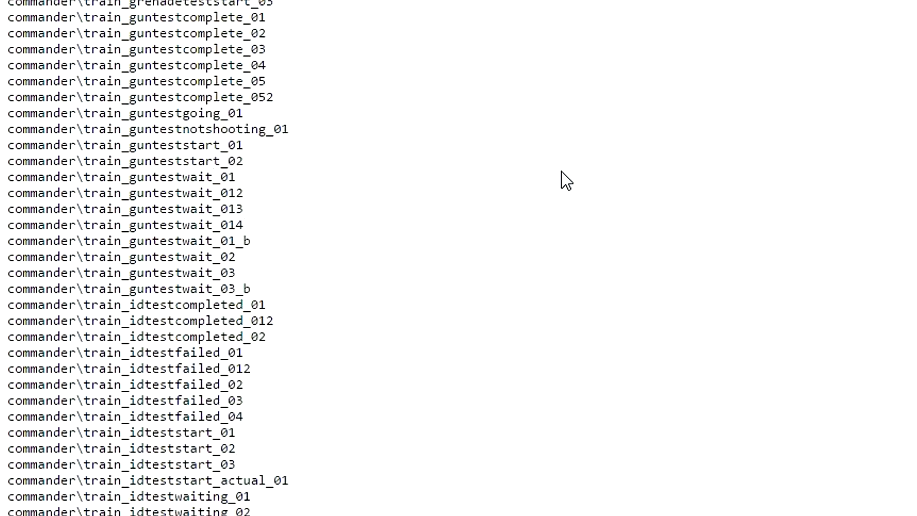
{"action": "scroll", "scroll_direction": "down", "scroll_amount": 3}
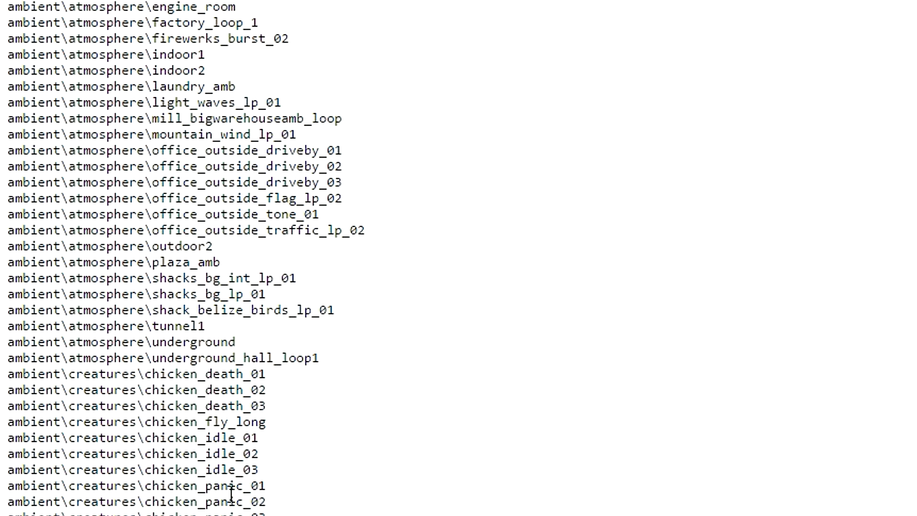
{"action": "left_click", "coordinate": [135, 485]}
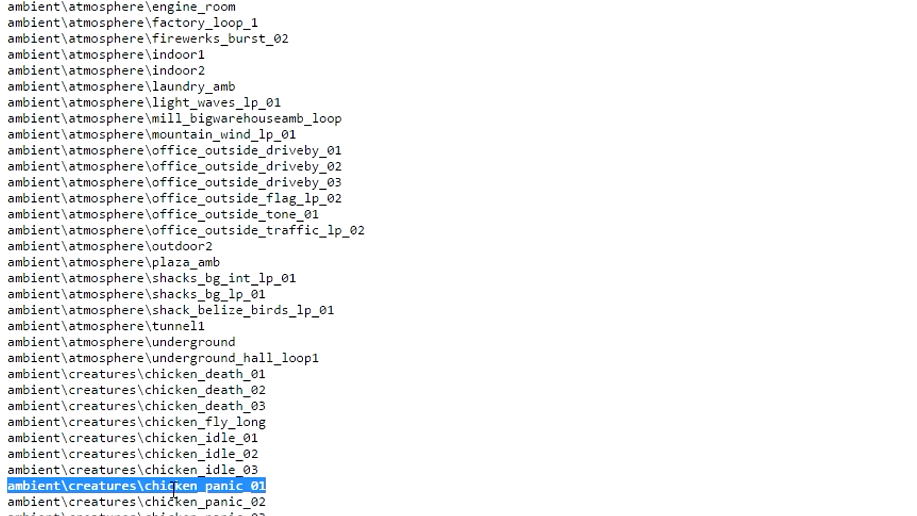
{"action": "mouse_move", "coordinate": [153, 486]}
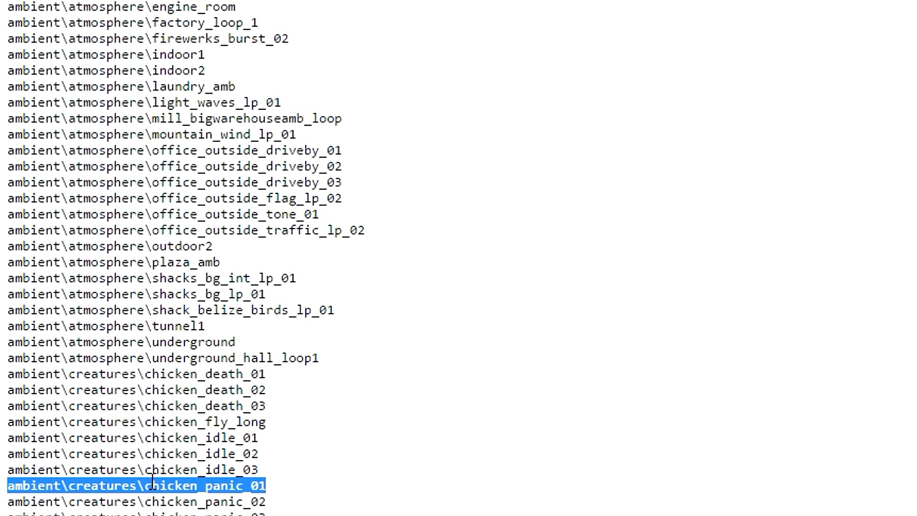
{"action": "right_click", "coordinate": [137, 485]}
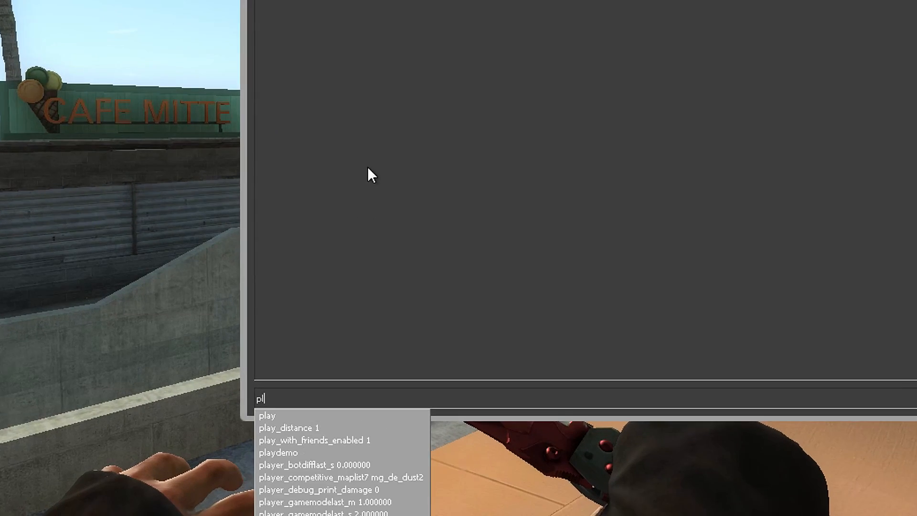
Step: Enter playvol ambient\creatures\chicken_panic_01 at volume 0.5 in the console
{"action": "type", "text": "playvol ambient\\creatures\\chicken_panic_01 0.5"}
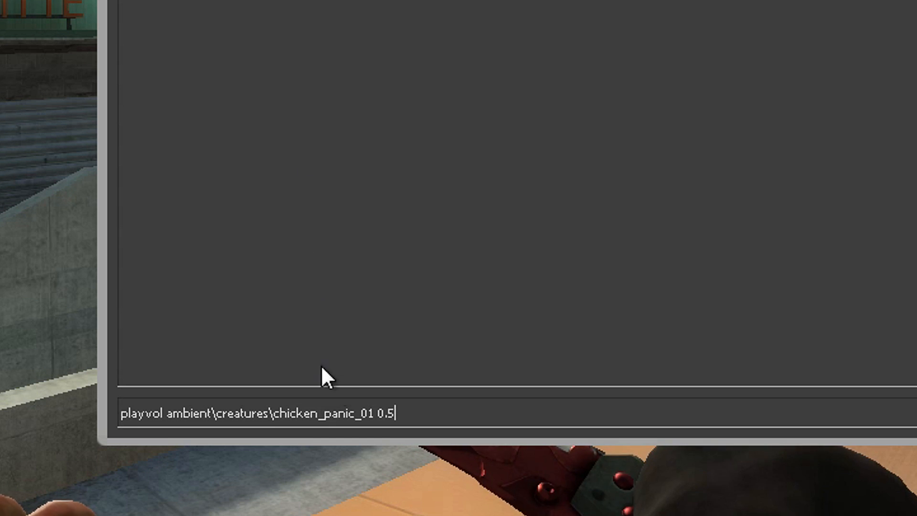
{"action": "mouse_move", "coordinate": [529, 280]}
{"action": "type", "text": "bind f2"}
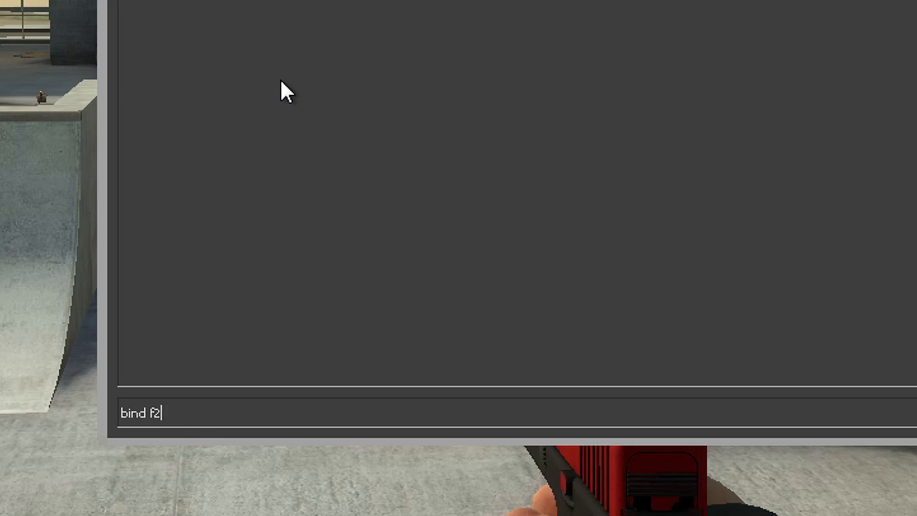
Step: Bind F2 to "buy deagle; playvol ambient\creatures\chicken_panic_01 0.5"
{"action": "type", "text": "\"buy deagle; playvol ambient\\creatures\\chicken_panic_01 0.5\""}
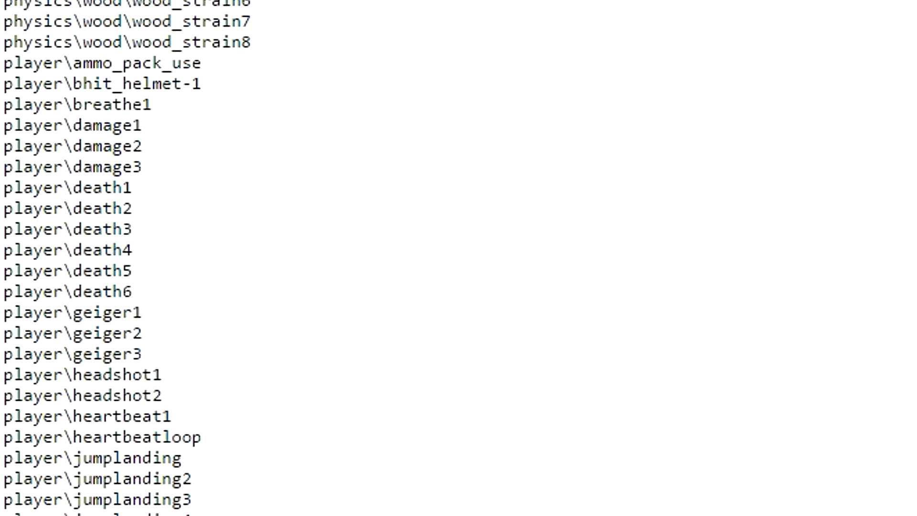
Step: Scroll the Notepad sound list down to the player death and headshot entries
{"action": "scroll", "scroll_direction": "down", "scroll_amount": 3}
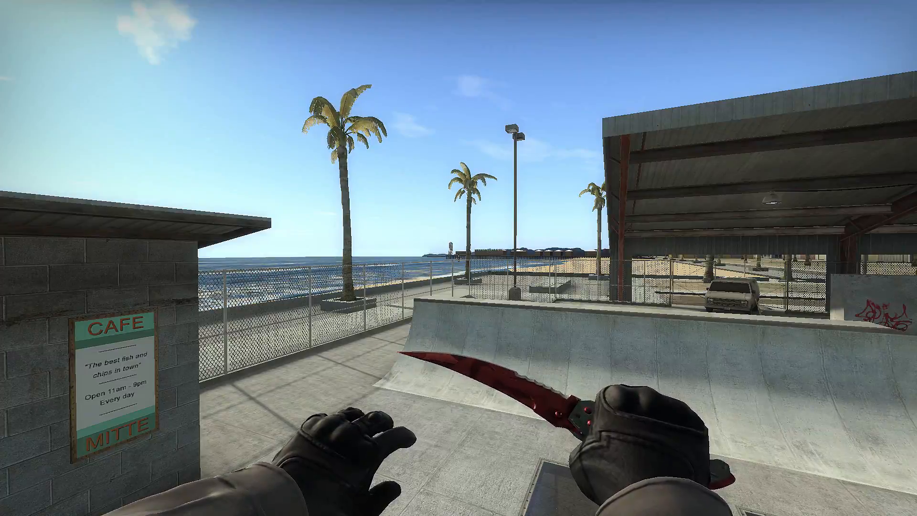
{"action": "mouse_move", "coordinate": [459, 258]}
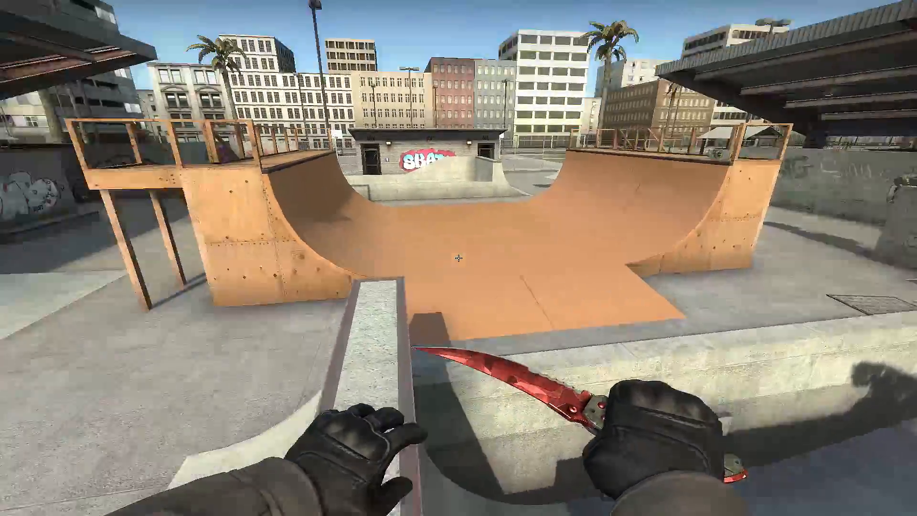